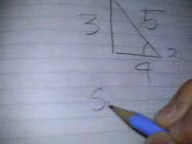
pyautogui.write('Sine=')
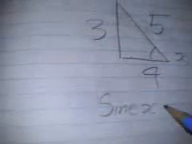